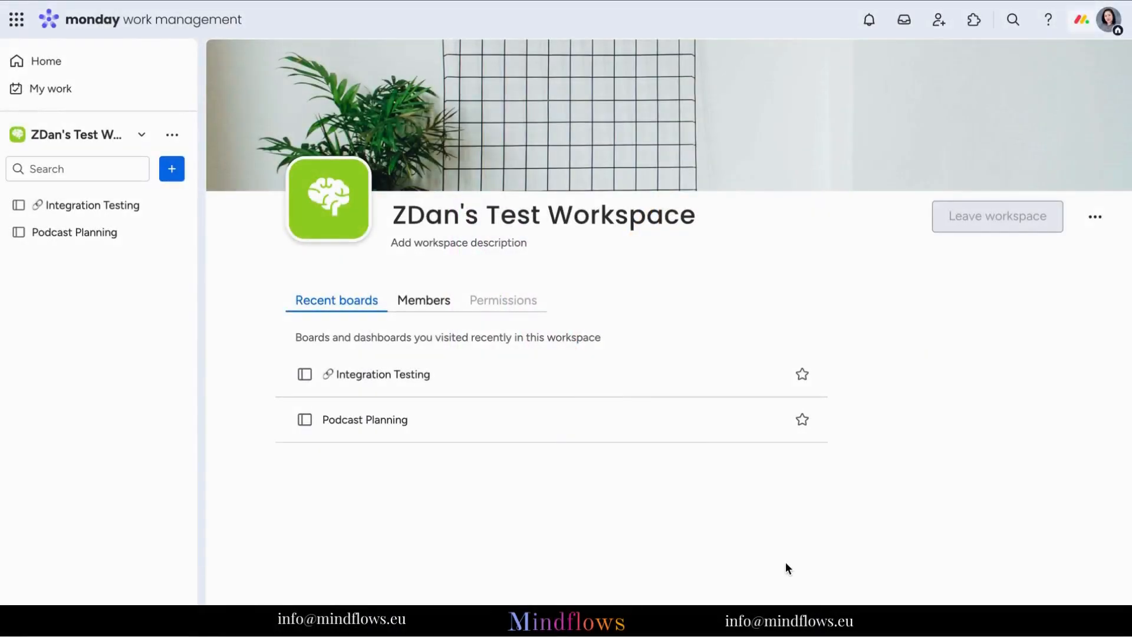
mouse_move(901, 143)
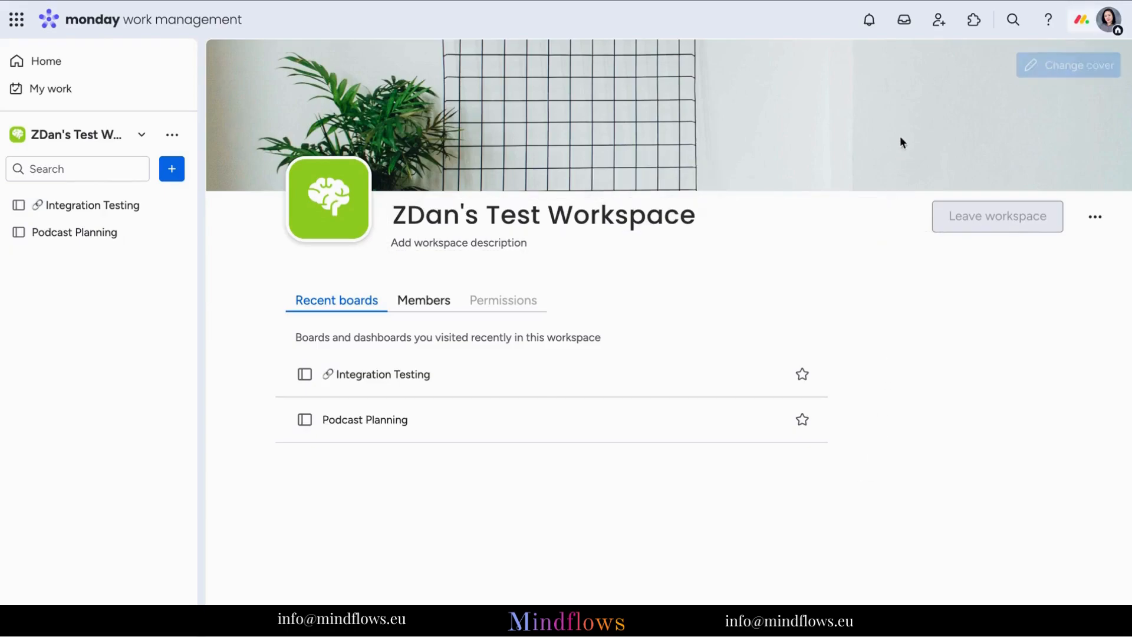
mouse_move(904, 20)
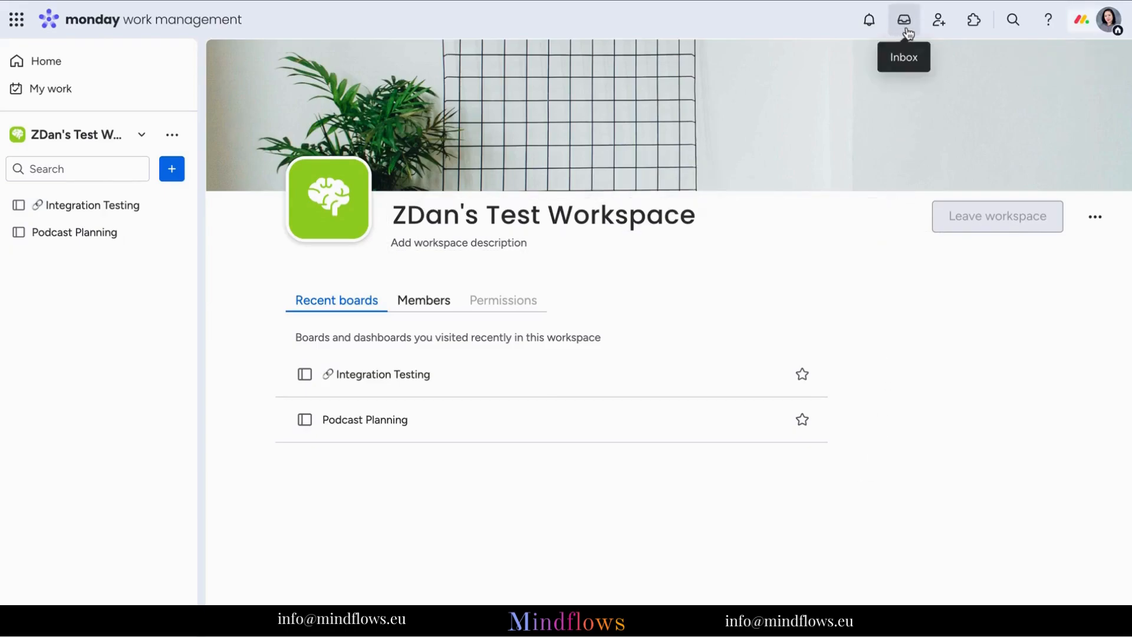
Open the Inbox update feed from the top bar, showing no unread updates
click(904, 20)
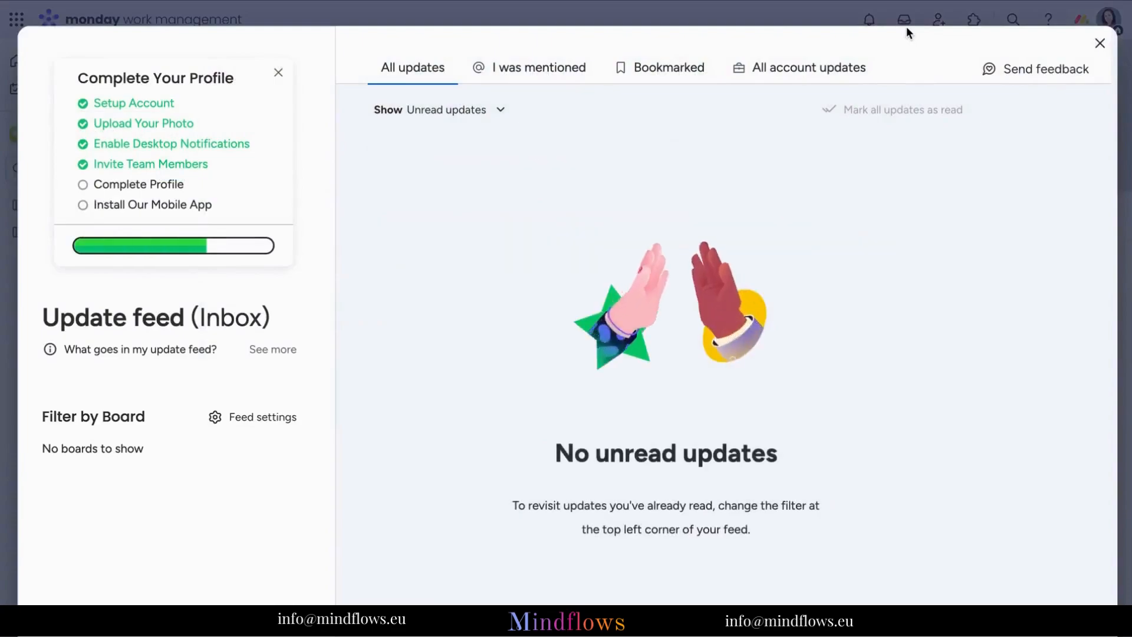
mouse_move(793, 542)
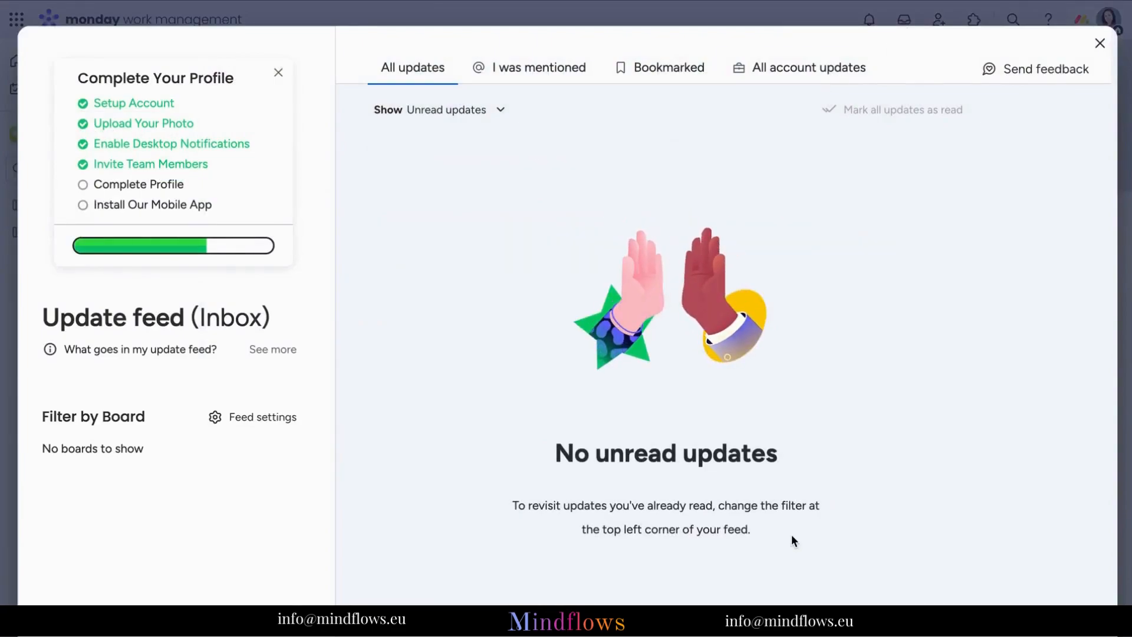
mouse_move(614, 287)
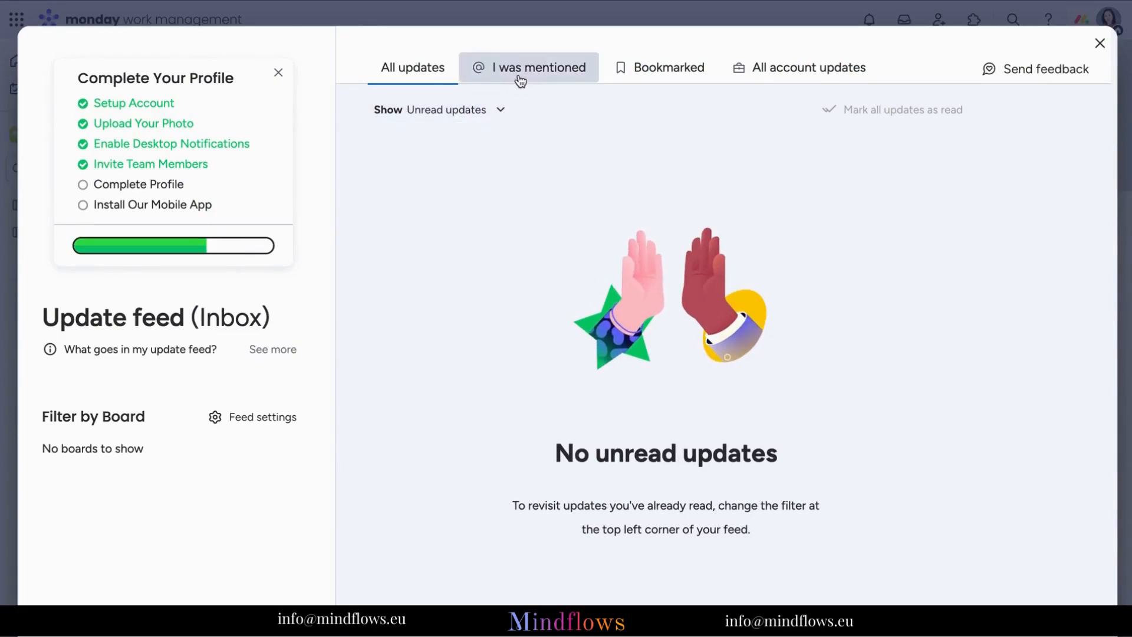
Browse the I was mentioned, Bookmarked and All account updates feeds, then return to All updates
click(530, 68)
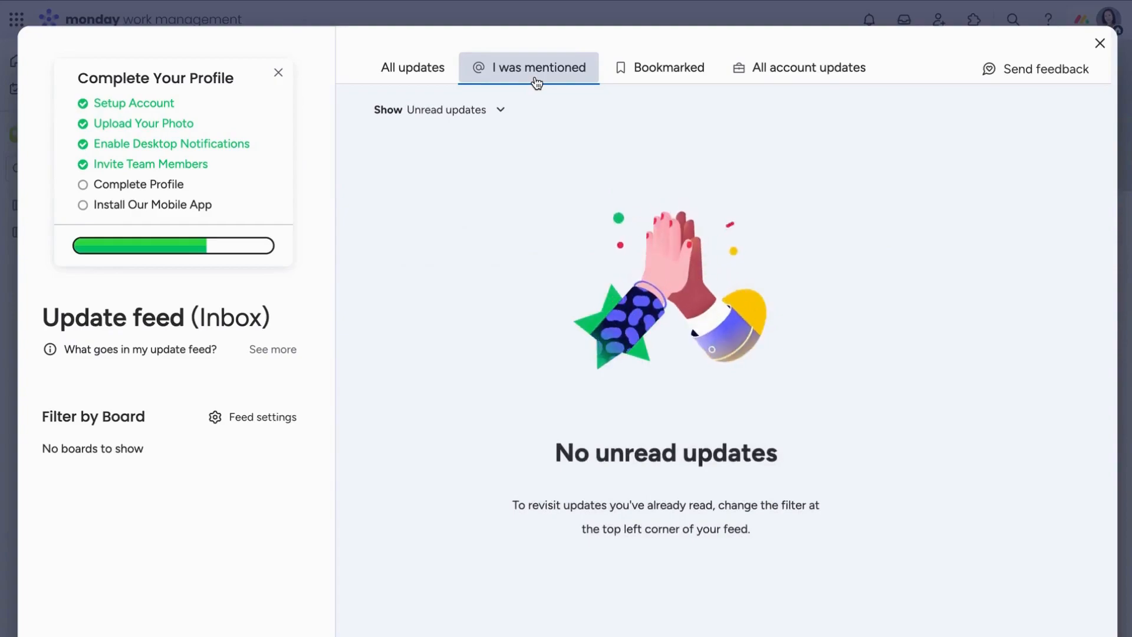
click(667, 68)
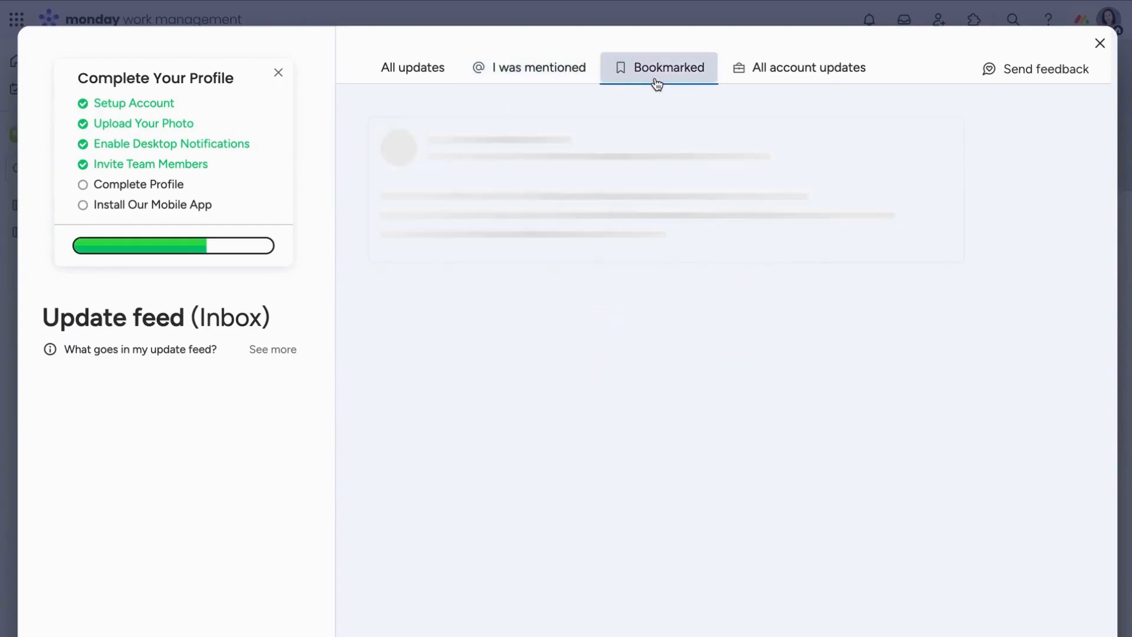
click(658, 67)
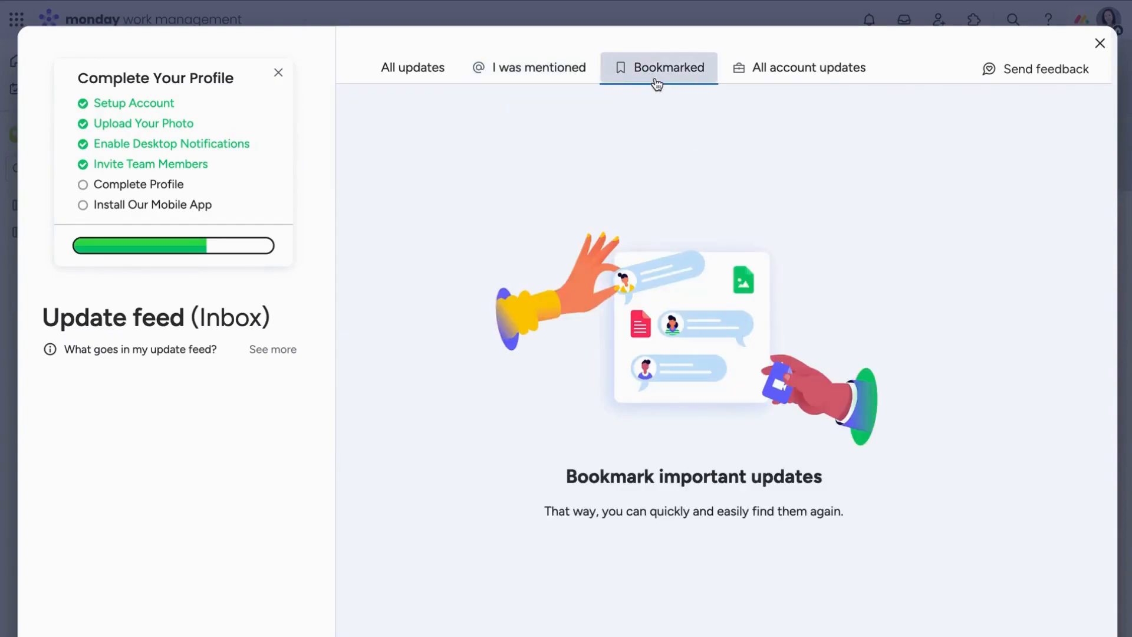
click(799, 67)
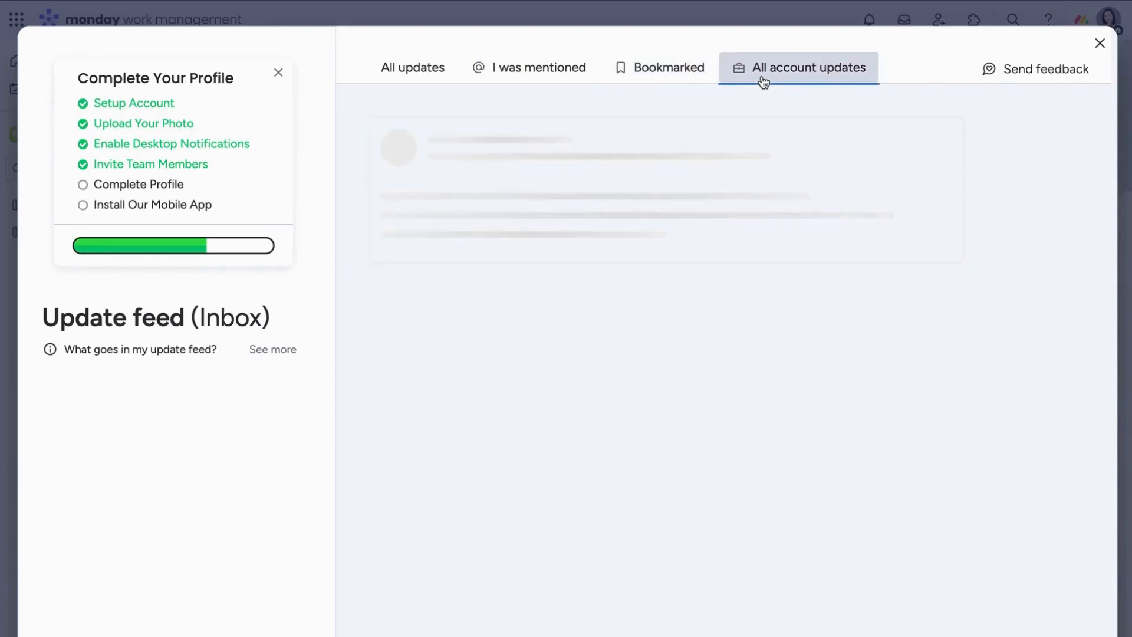
click(808, 67)
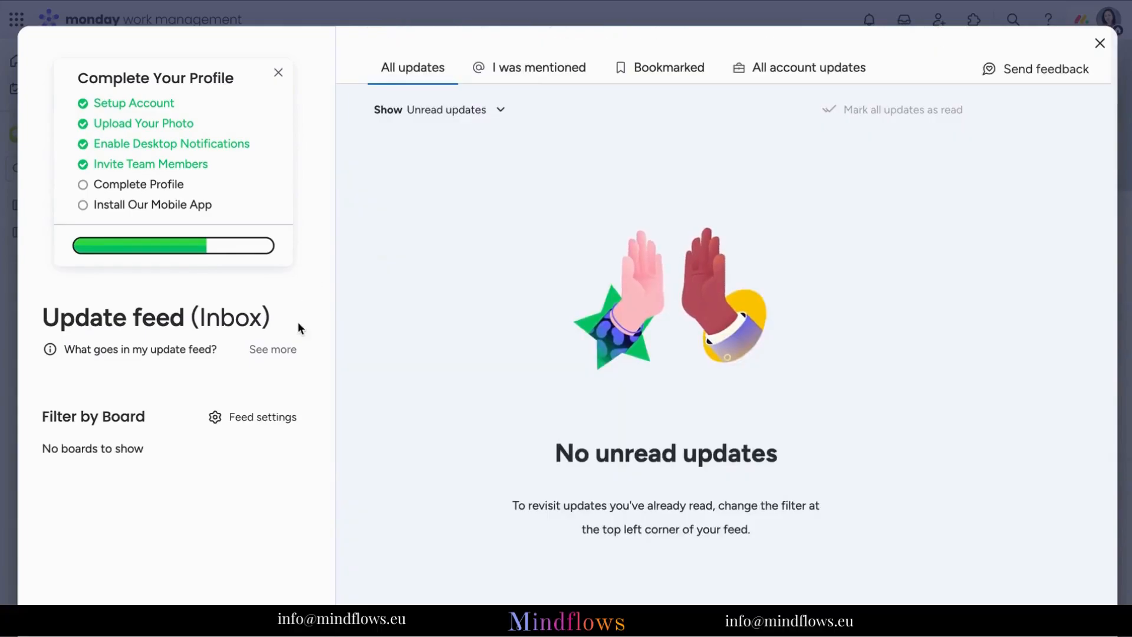
mouse_move(251, 416)
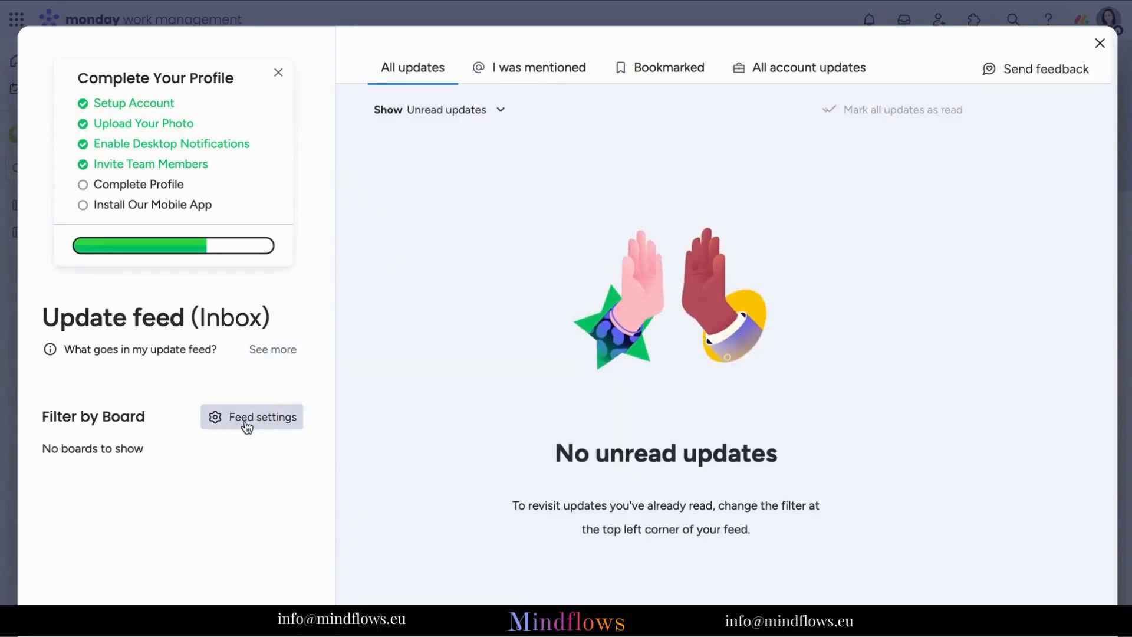
Open the Inbox feed settings listing Birthday and new members plus four boards
click(251, 416)
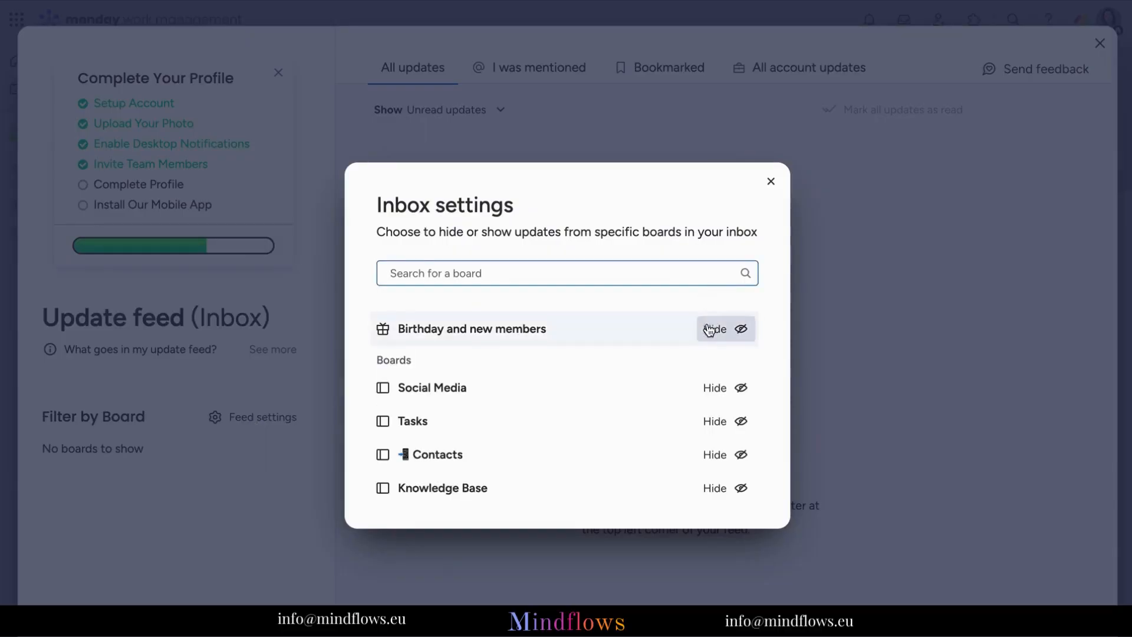
Hide inbox updates from Birthday and new members, the Contacts board and the Knowledge Base board
click(713, 330)
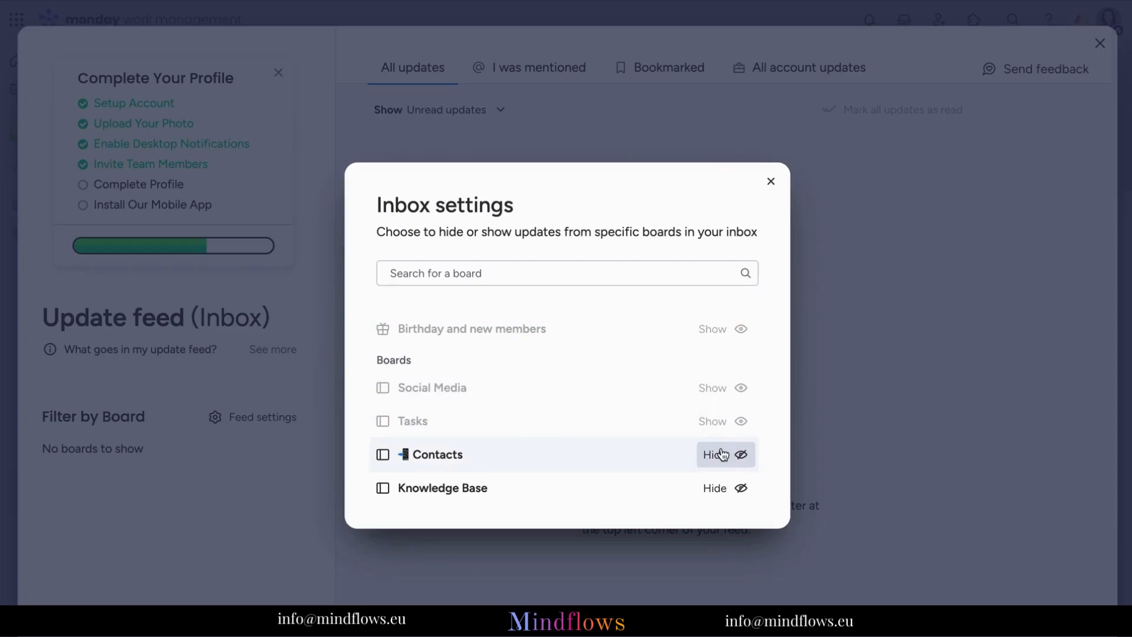
click(715, 454)
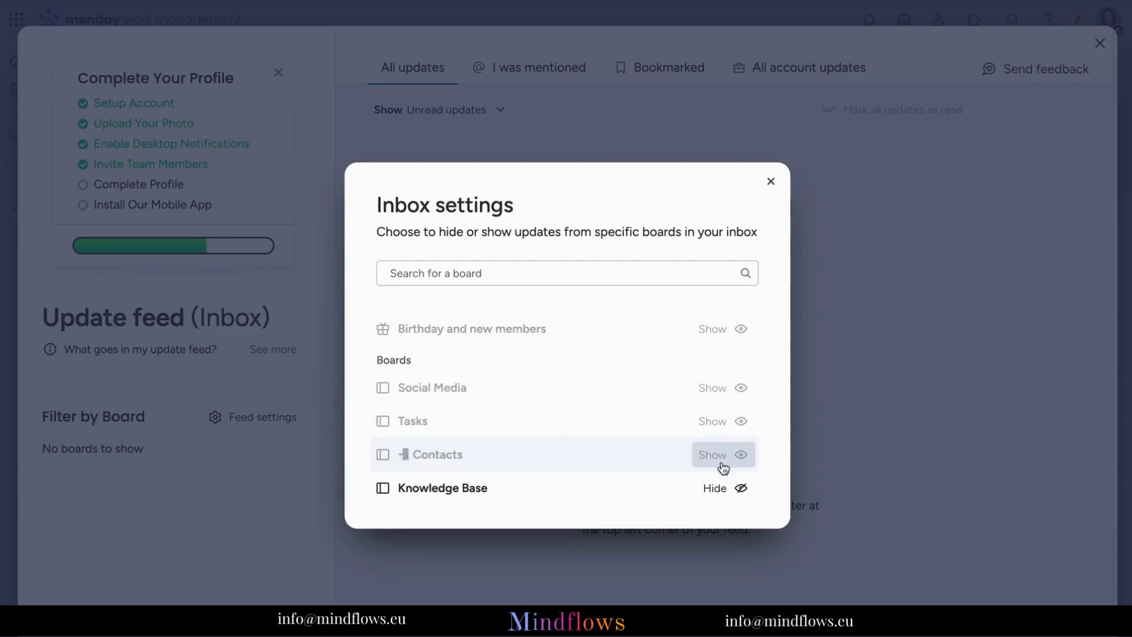
click(714, 487)
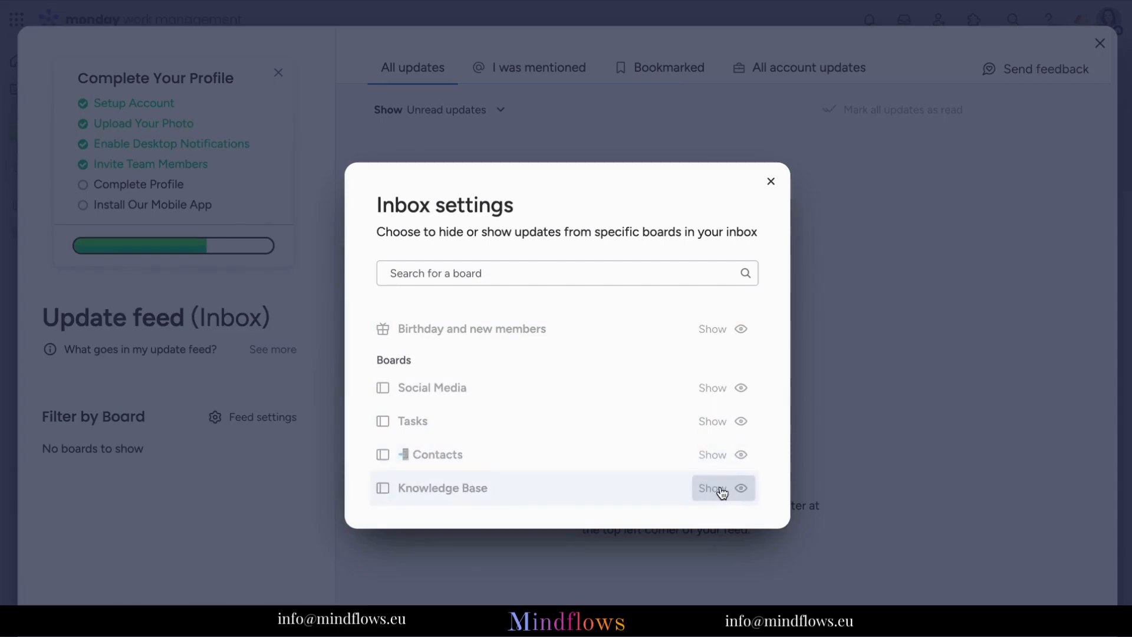
Show the hidden board, Tasks and Birthday and new members updates again and close Inbox settings
click(741, 487)
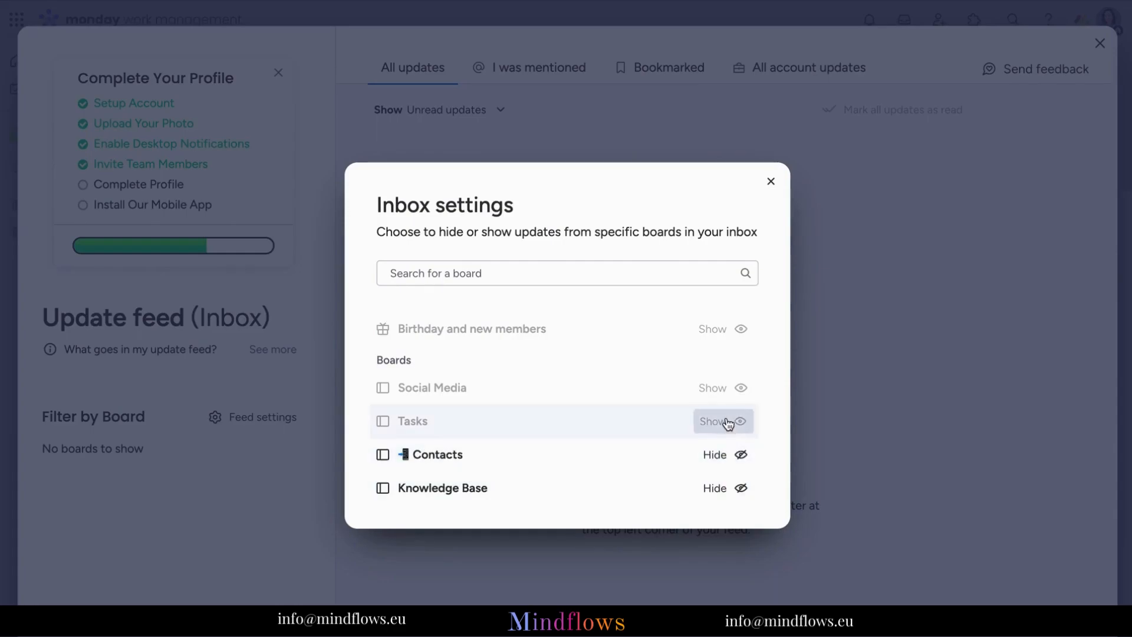
click(723, 421)
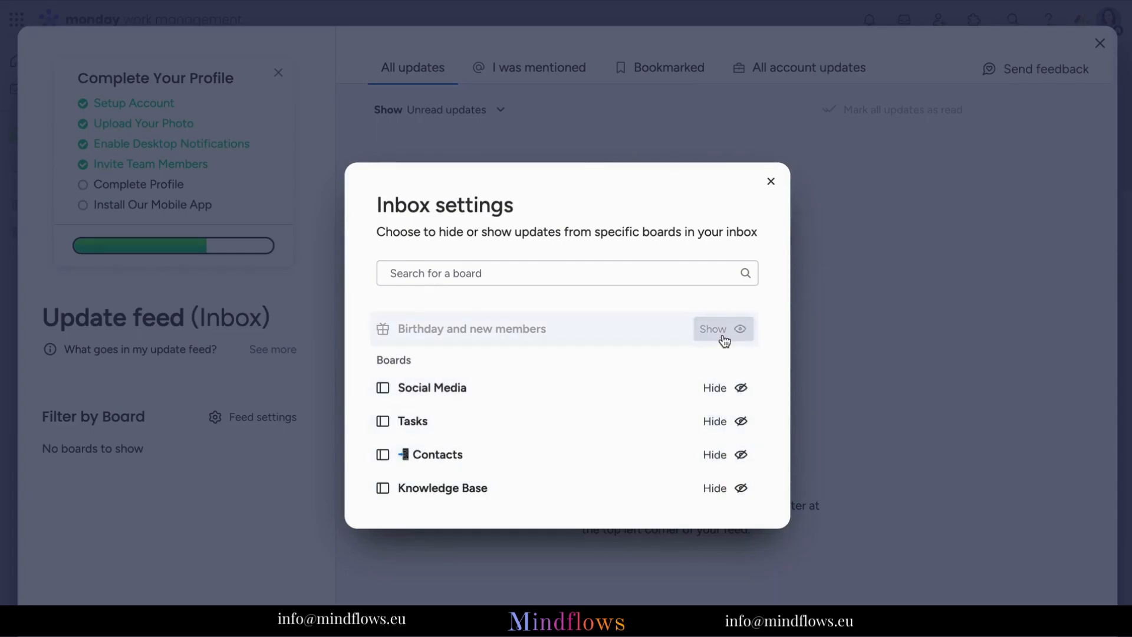
click(723, 329)
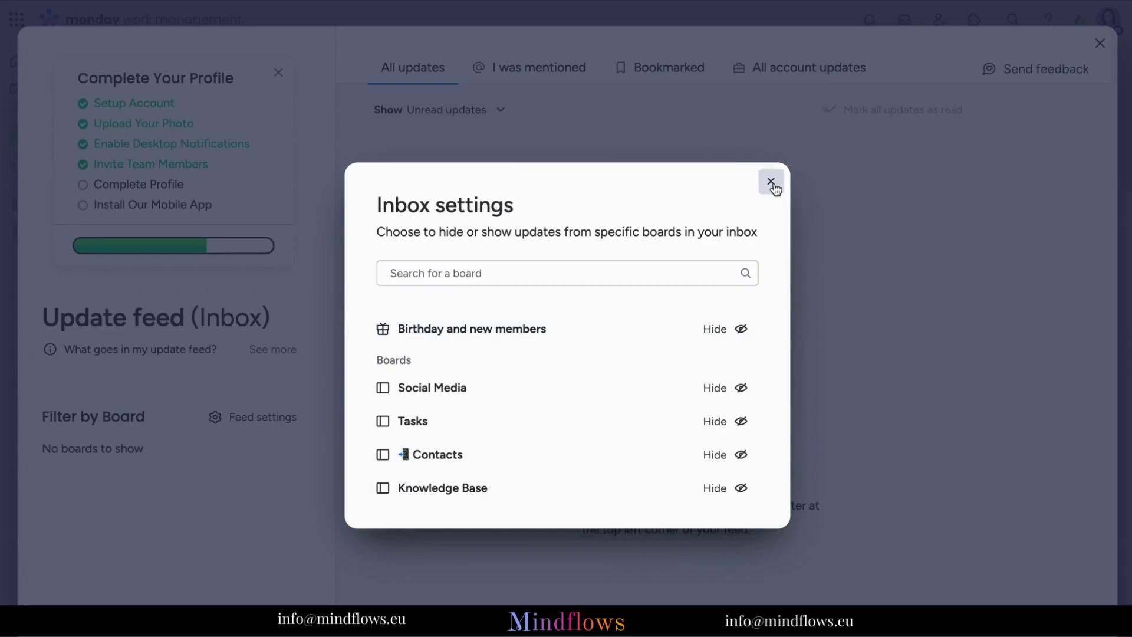
click(772, 182)
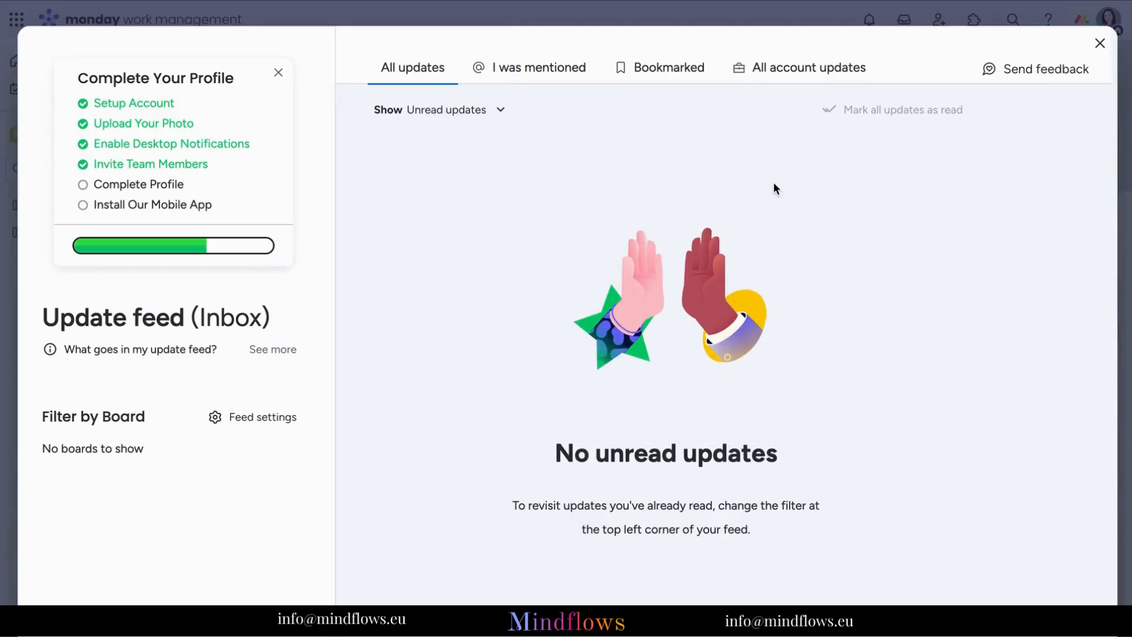